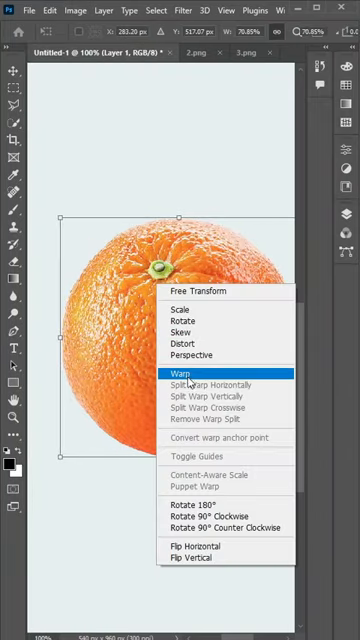
Warp the orange over the mug, then duplicate the orange layer with Ctrl+J
{"action": "left_click", "coordinate": [178, 371]}
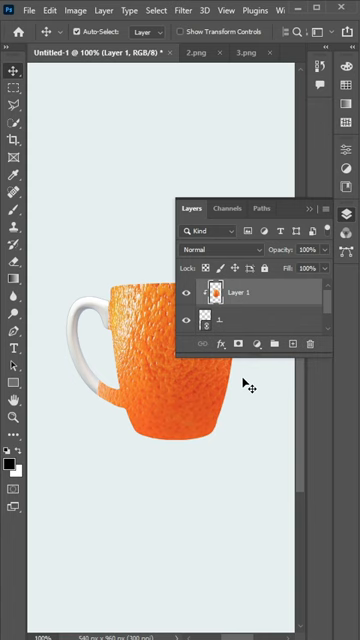
{"action": "key", "text": "ctrl+j"}
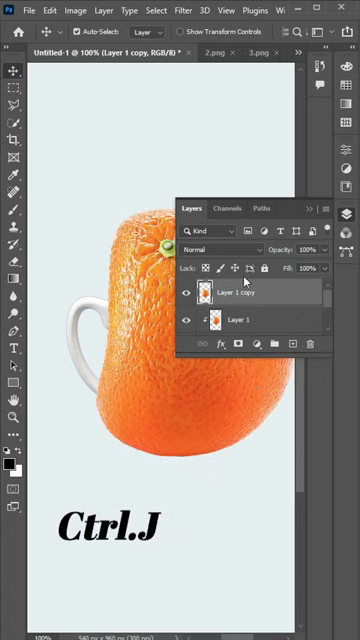